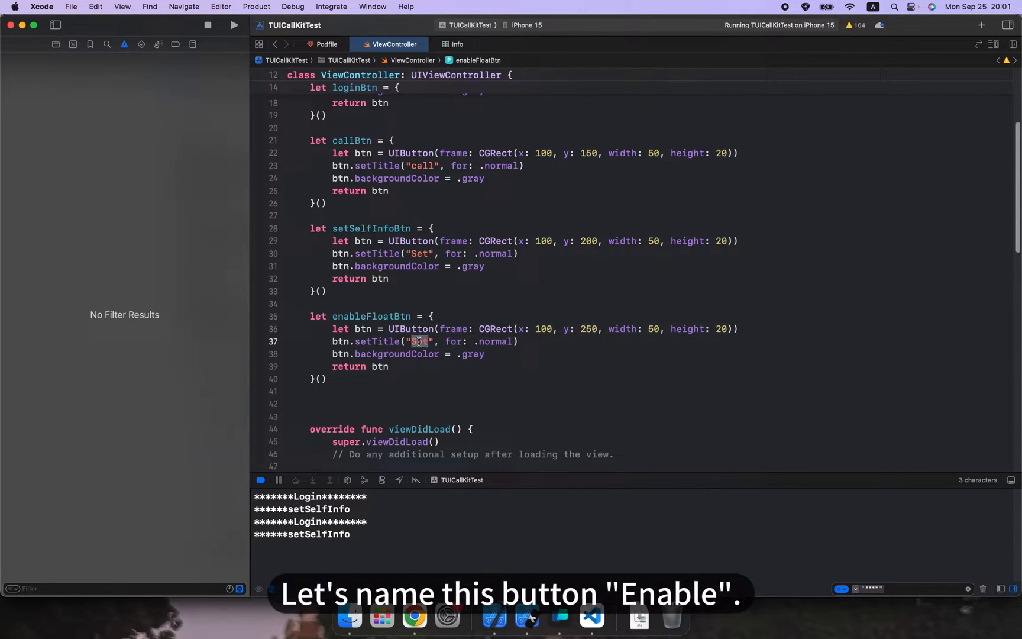
# - Title the button 'Enable' and add enableFloatBtn to the view with view.addSubview in viewDidLoad
pyautogui.write('Enable')
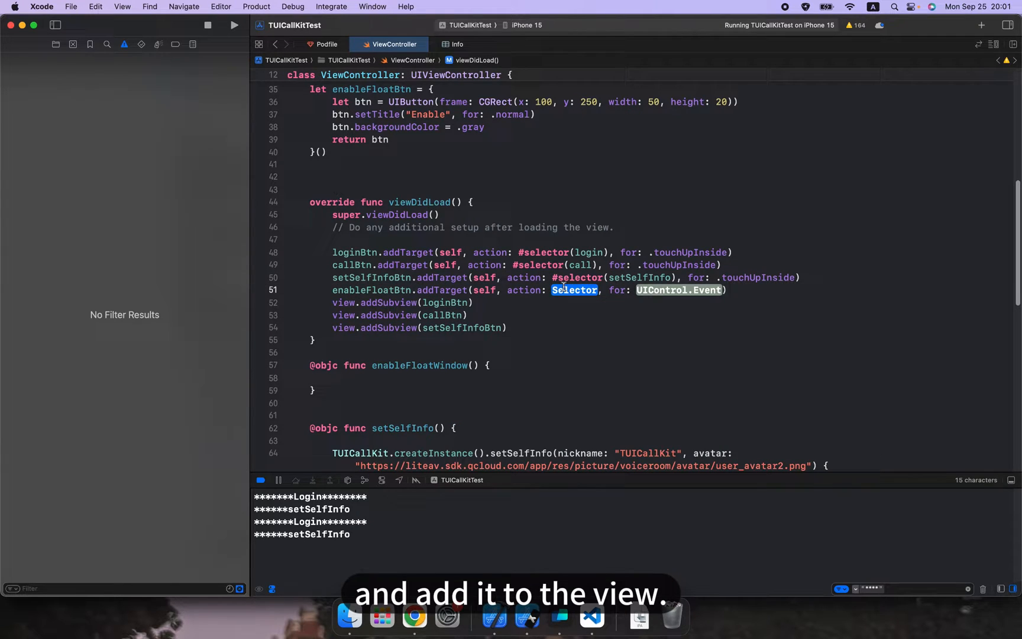
pyautogui.write('view')
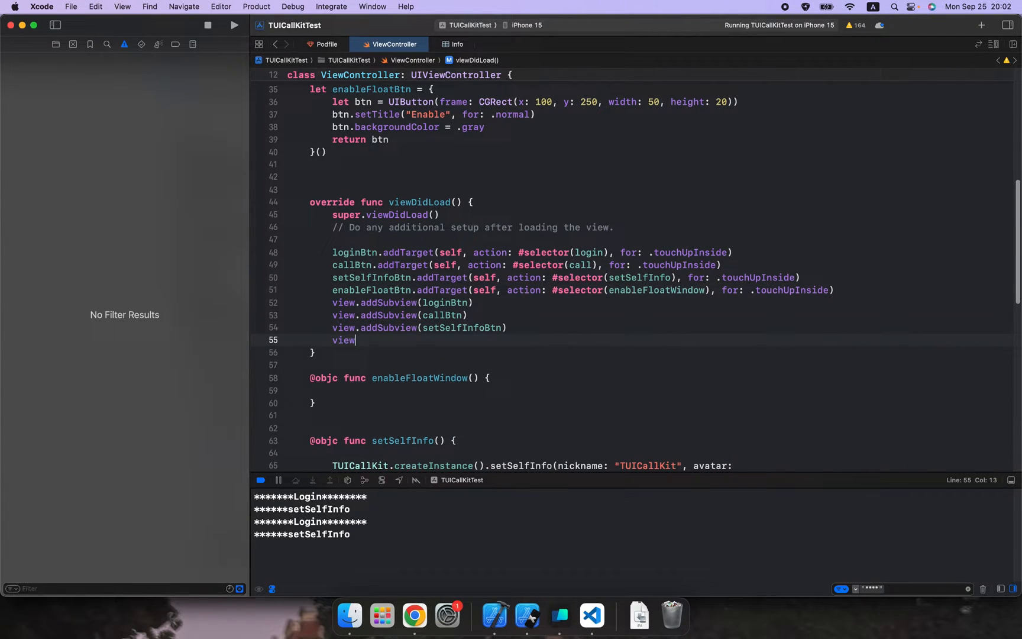
pyautogui.write('.addSubview(enableFloatBtn)')
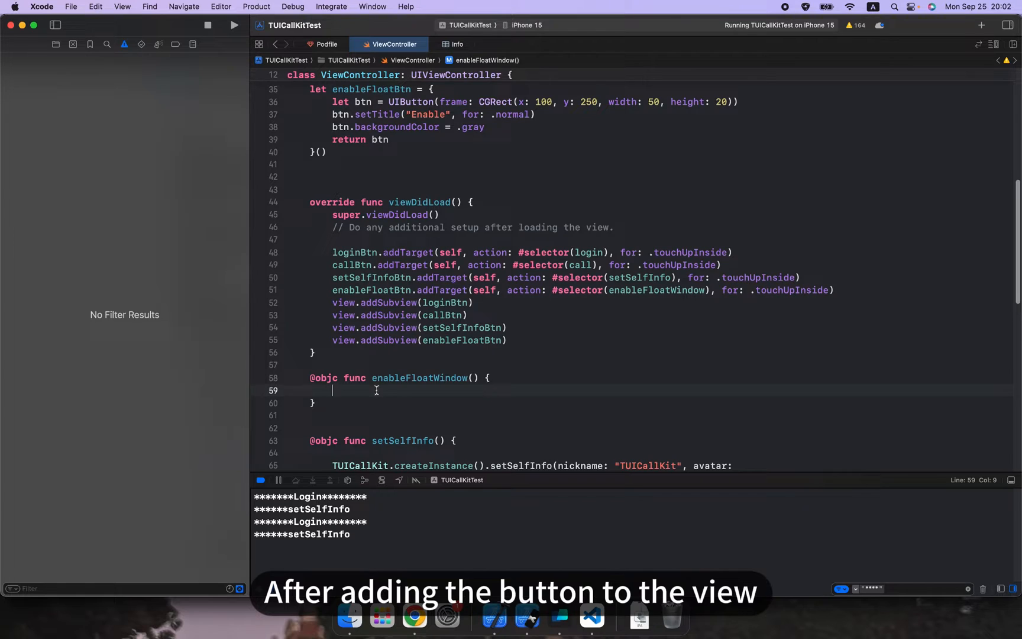
# - Call TUICallKit.createInstance().enableFloatWindow(enable: true) inside the enableFloatWindow handler
pyautogui.write('TUIC')
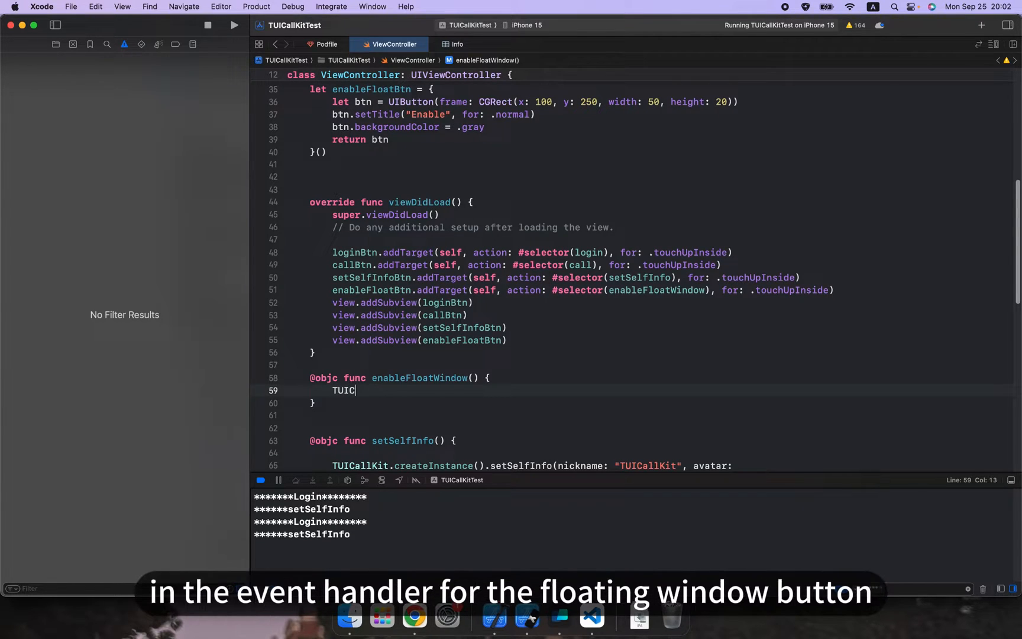
pyautogui.write('allKit.createInstance().')
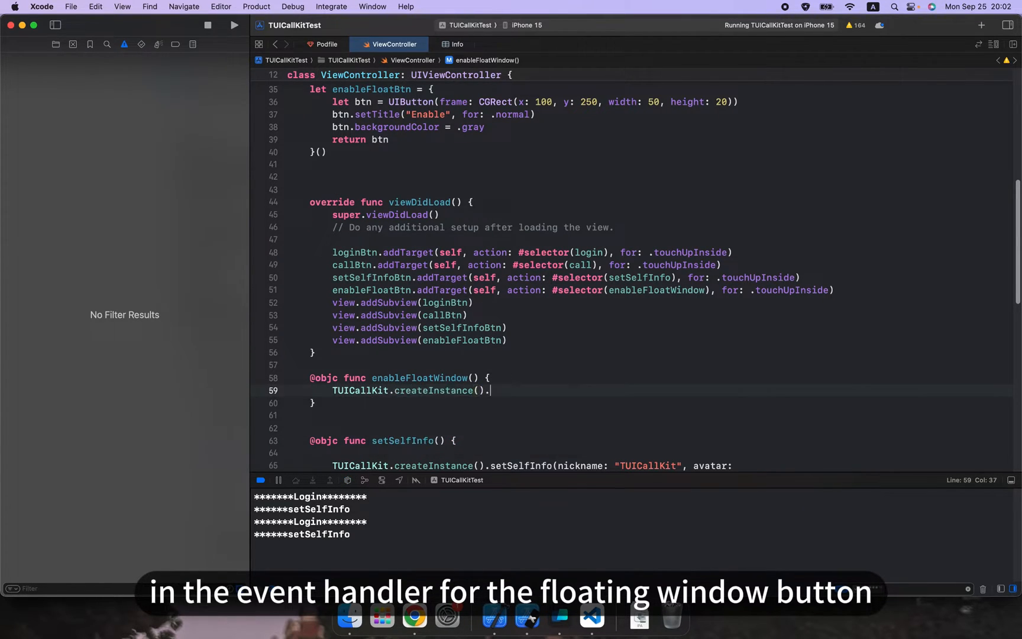
pyautogui.write('enableFloatWindow(enable: true')
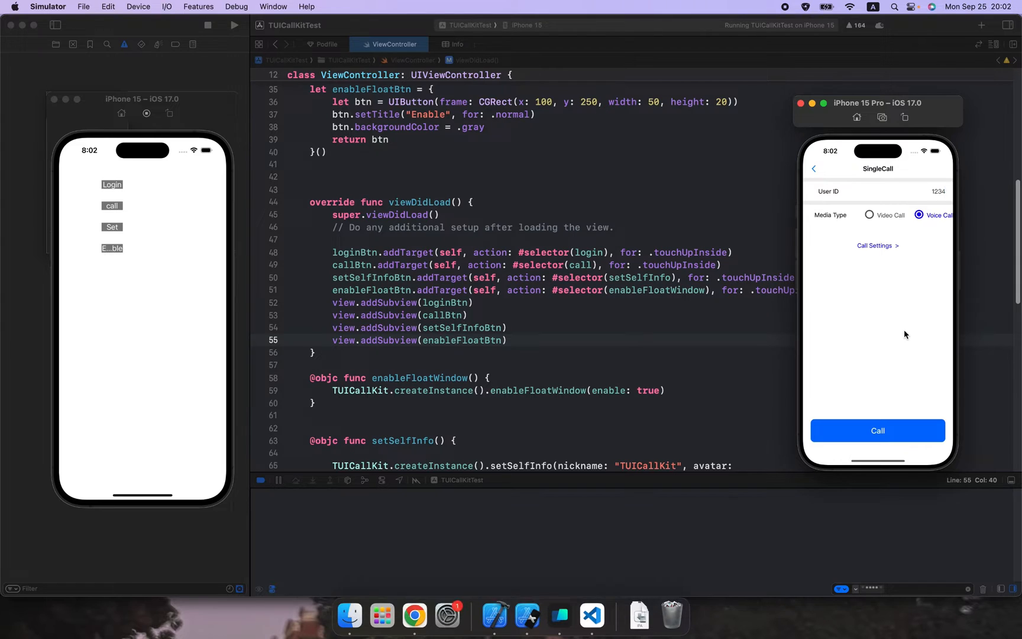
# - Log in on the iPhone 15, call it from the iPhone 15 Pro, and answer the voice call
pyautogui.click(111, 185)
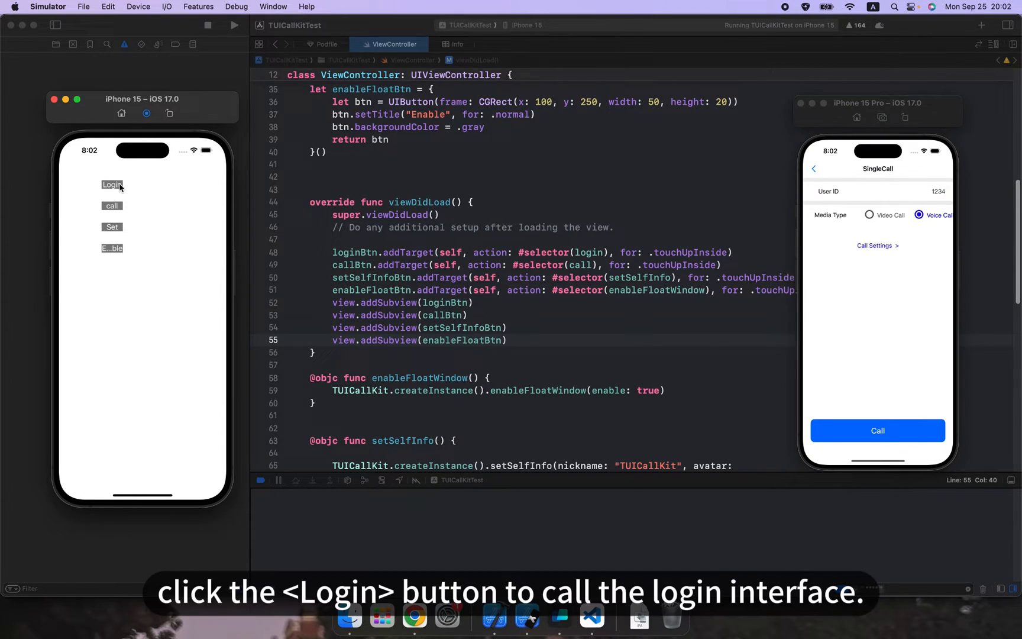
pyautogui.click(112, 184)
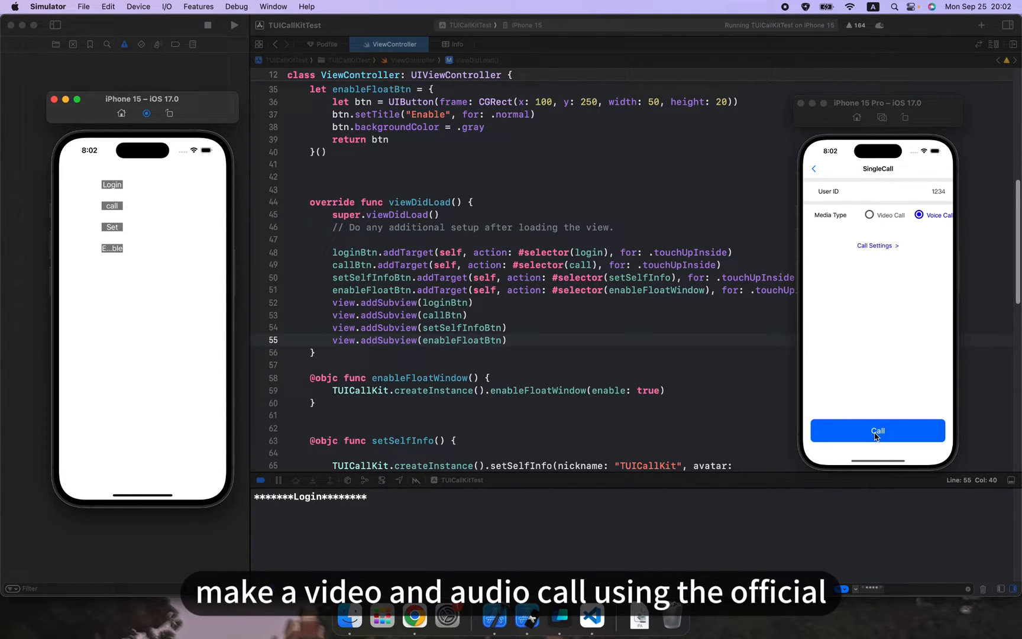
pyautogui.click(877, 431)
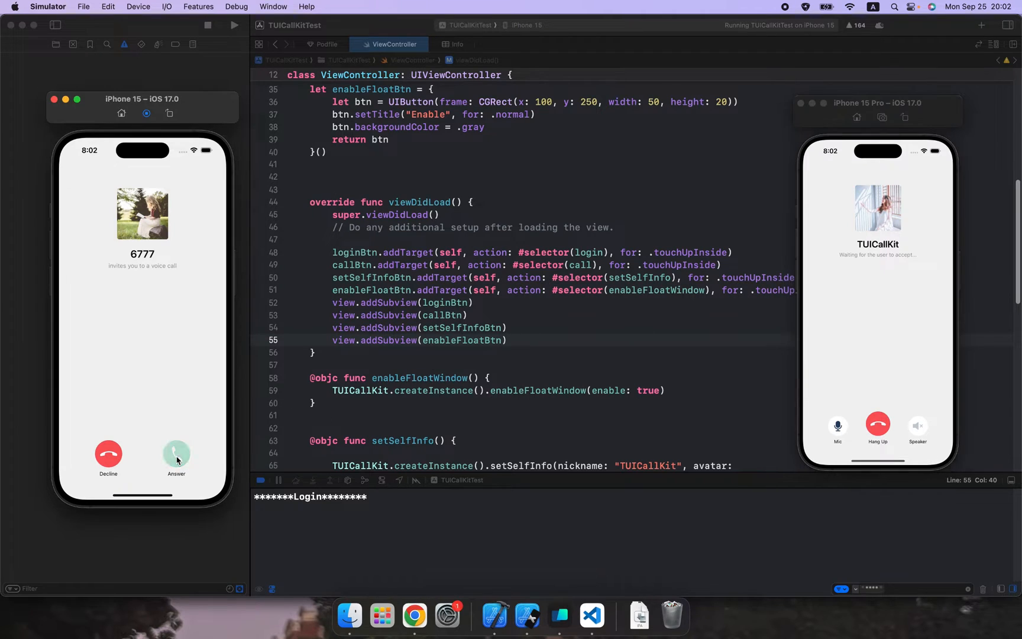
pyautogui.click(176, 455)
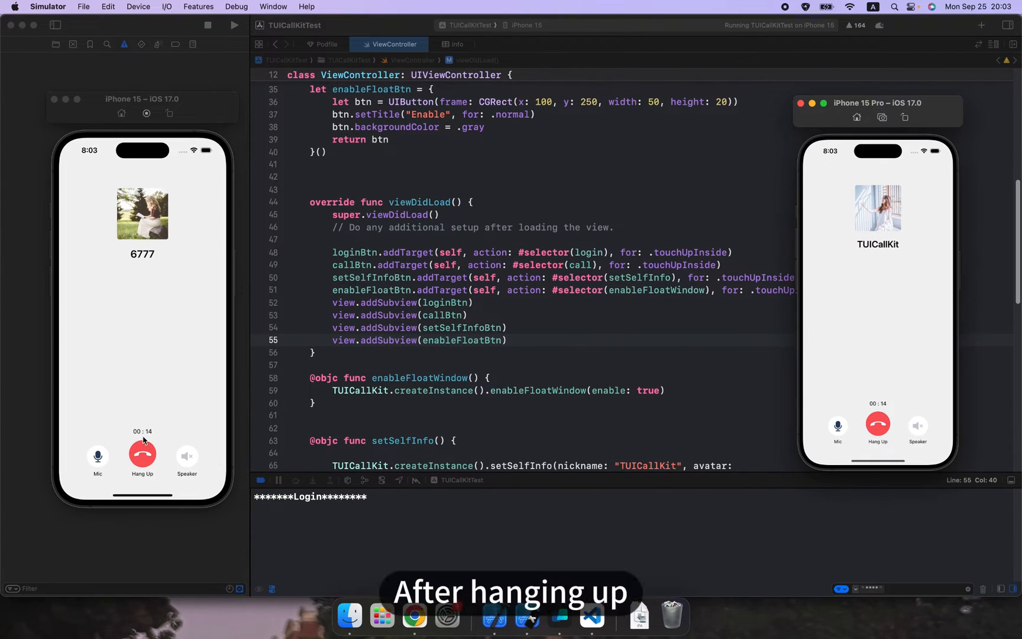
# - Hang up, start a second call from the iPhone 15 Pro, and reopen the call page from the floating window
pyautogui.click(142, 454)
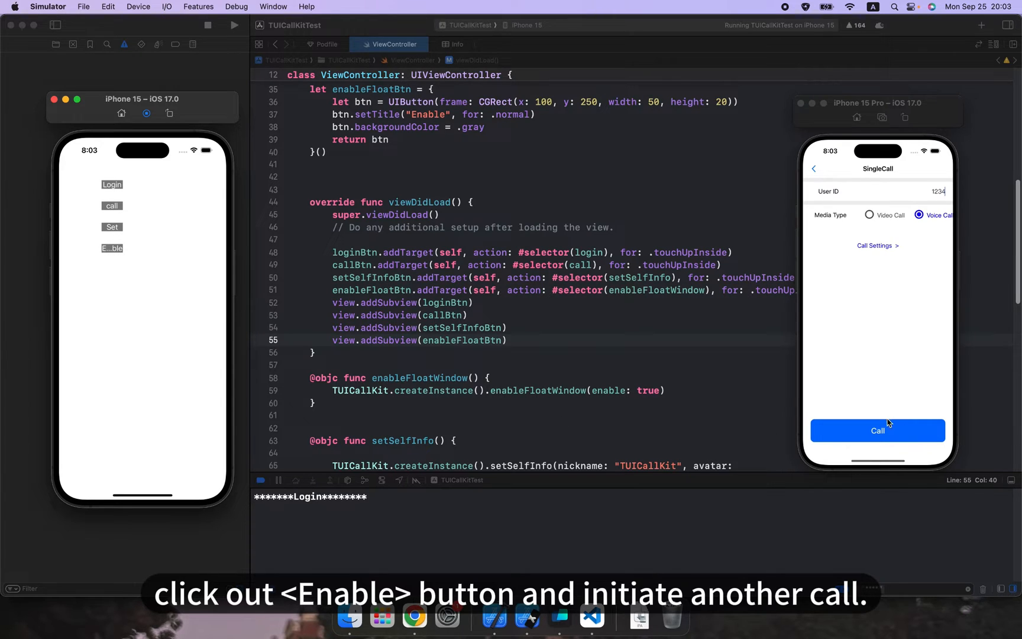
pyautogui.click(878, 430)
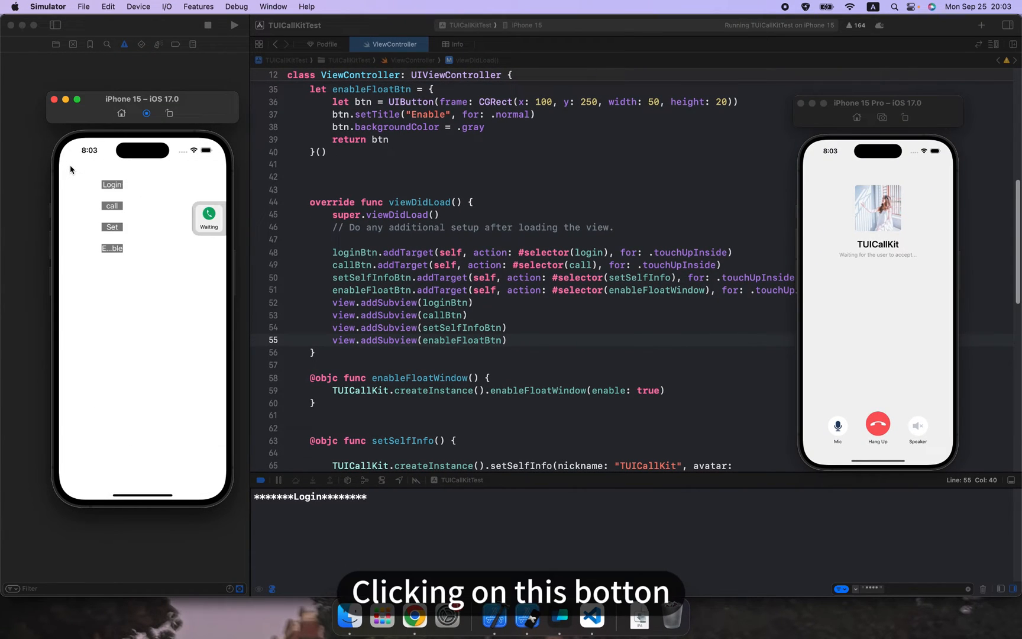
pyautogui.moveTo(150, 249)
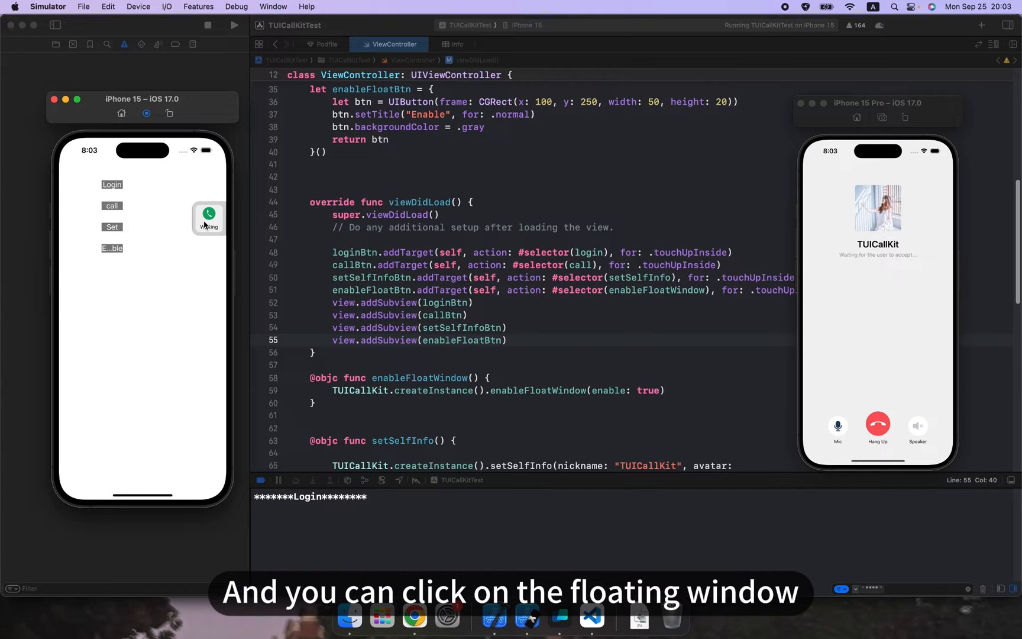
pyautogui.click(209, 217)
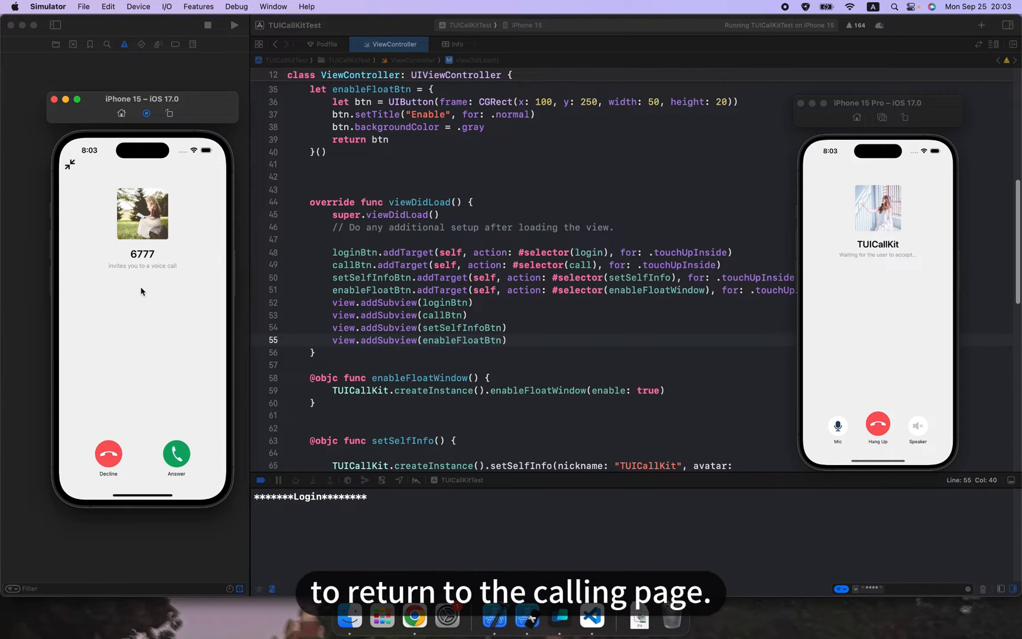